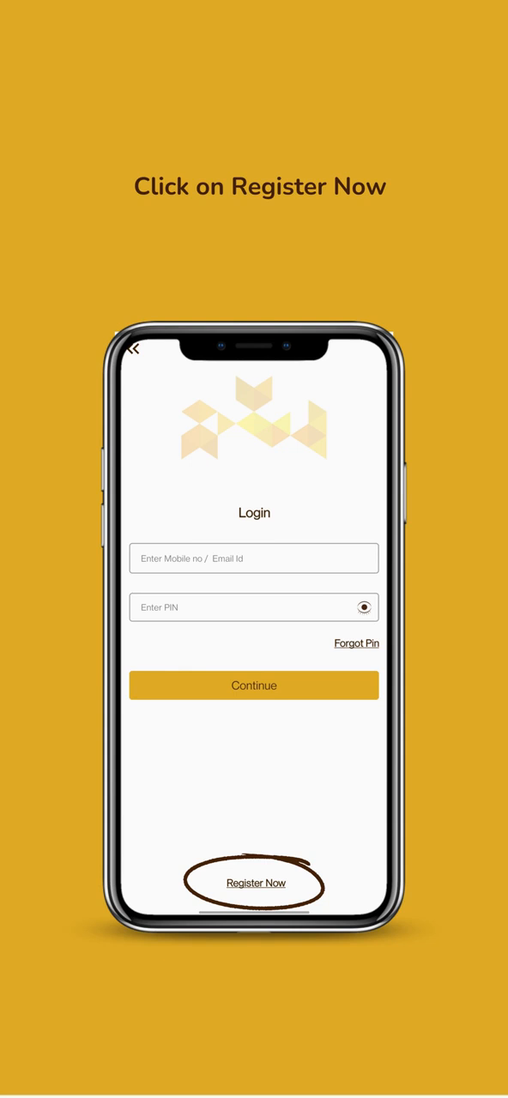
Step: Register a new personal account from the login screen's Register Now form
left_click(254, 882)
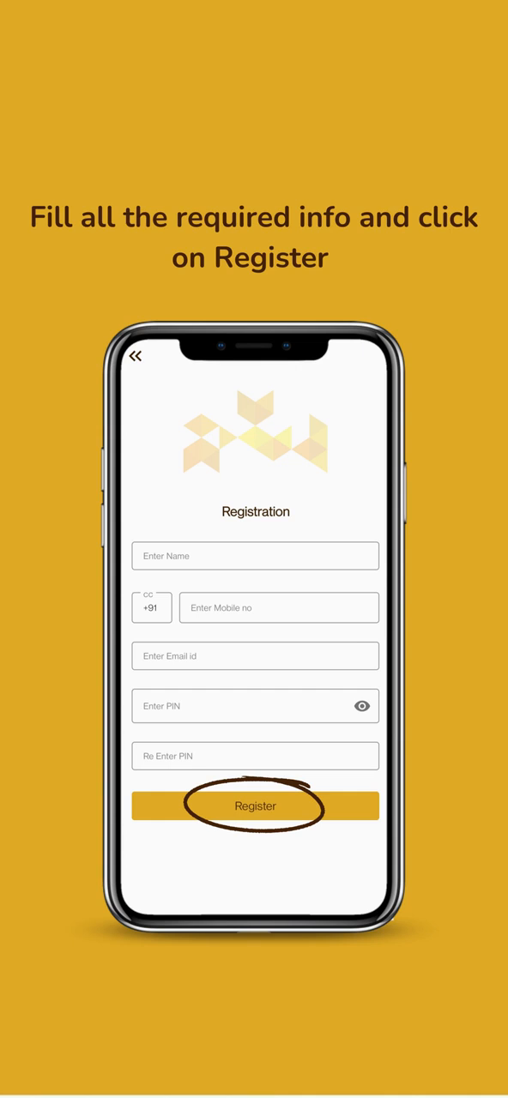
left_click(254, 807)
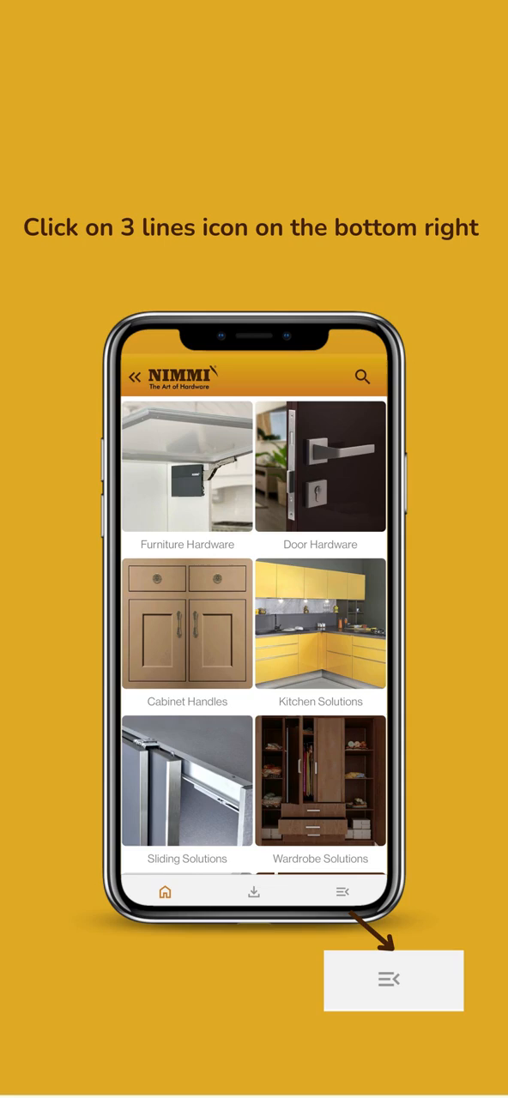
Step: Register the enterprise from the profile page via the Enterprise Registration form
left_click(343, 892)
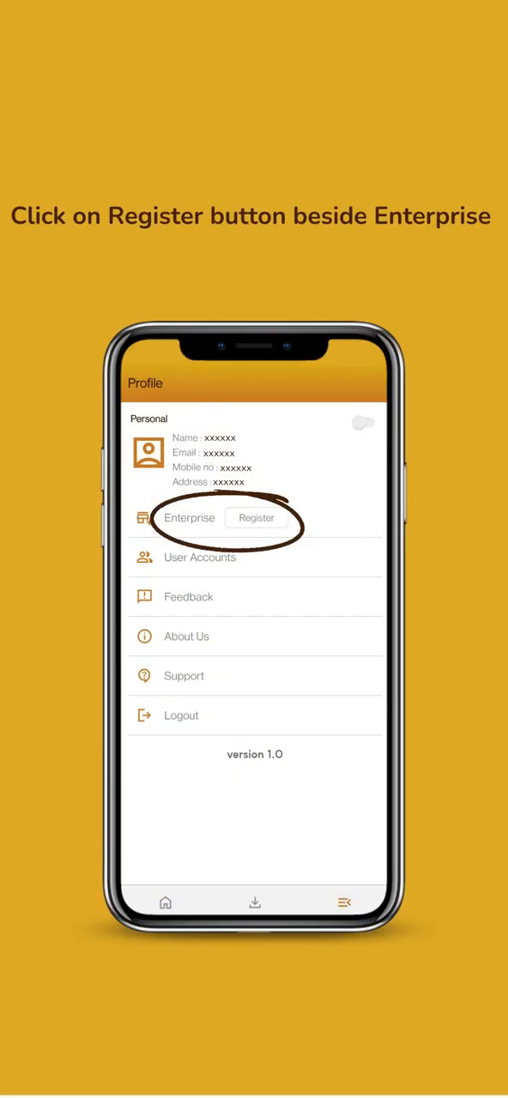
left_click(258, 519)
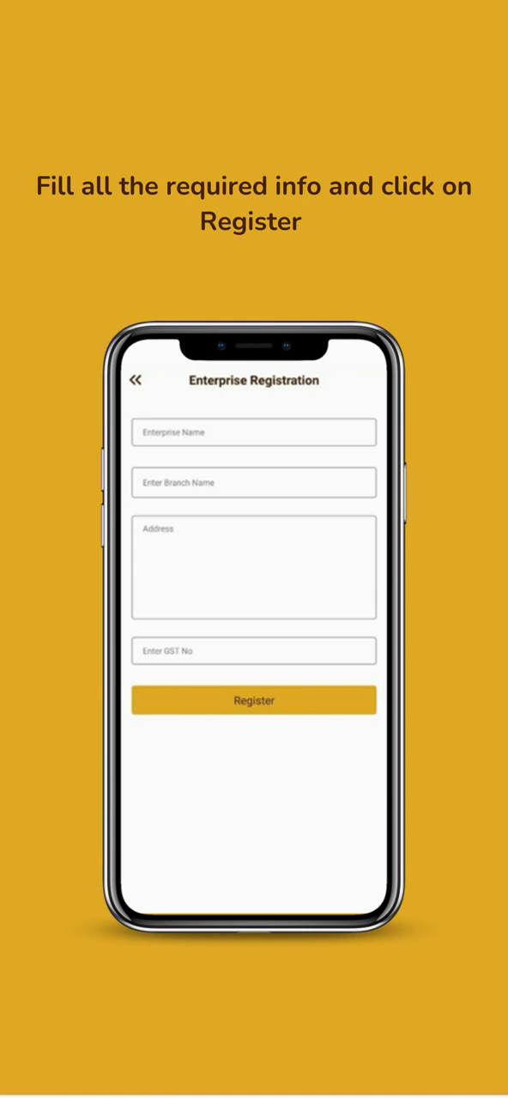
left_click(254, 700)
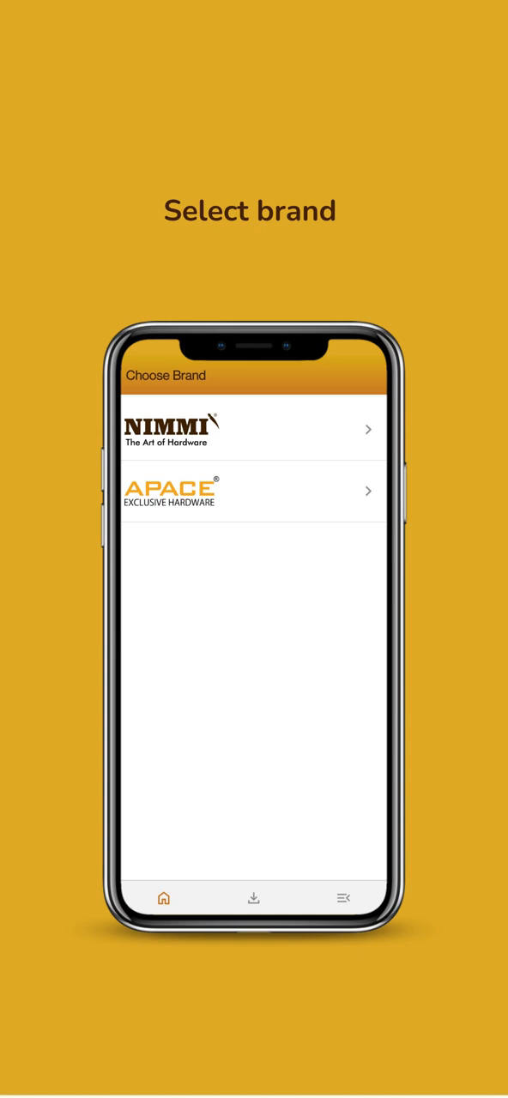
Step: Browse the NIMMI brand's Cabinet Handles to the Furniture Handle (300 Series) category
left_click(249, 428)
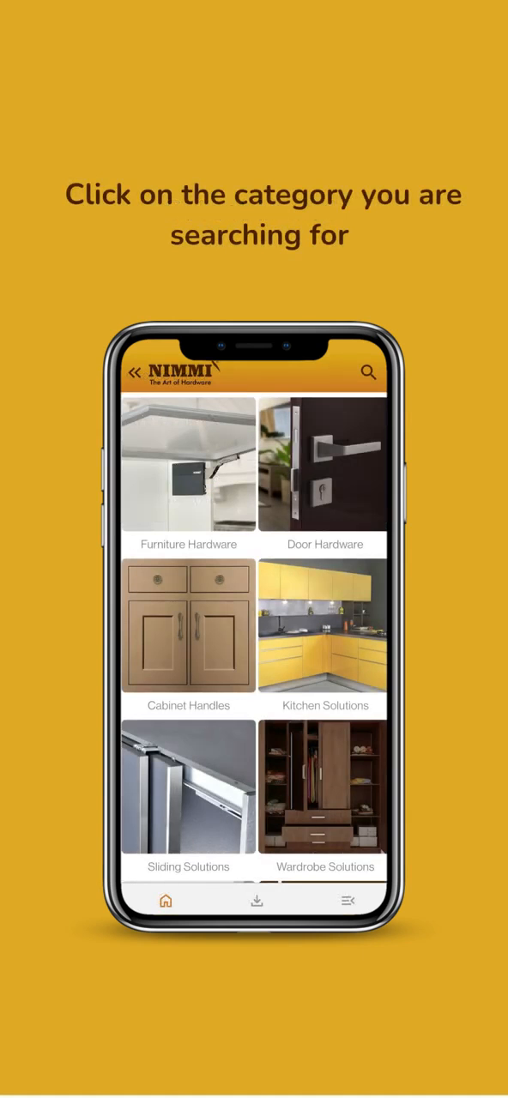
left_click(188, 465)
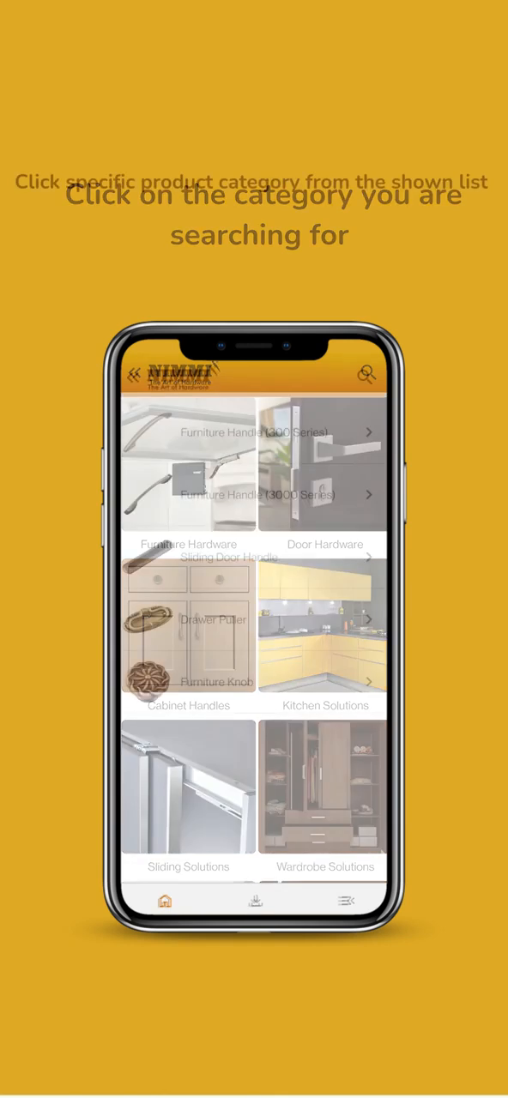
left_click(189, 544)
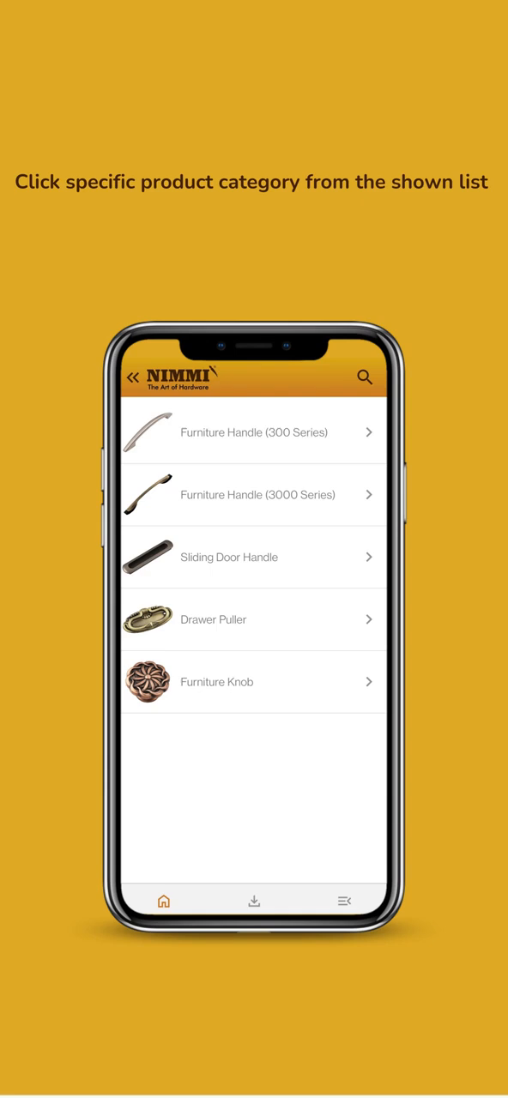
left_click(257, 494)
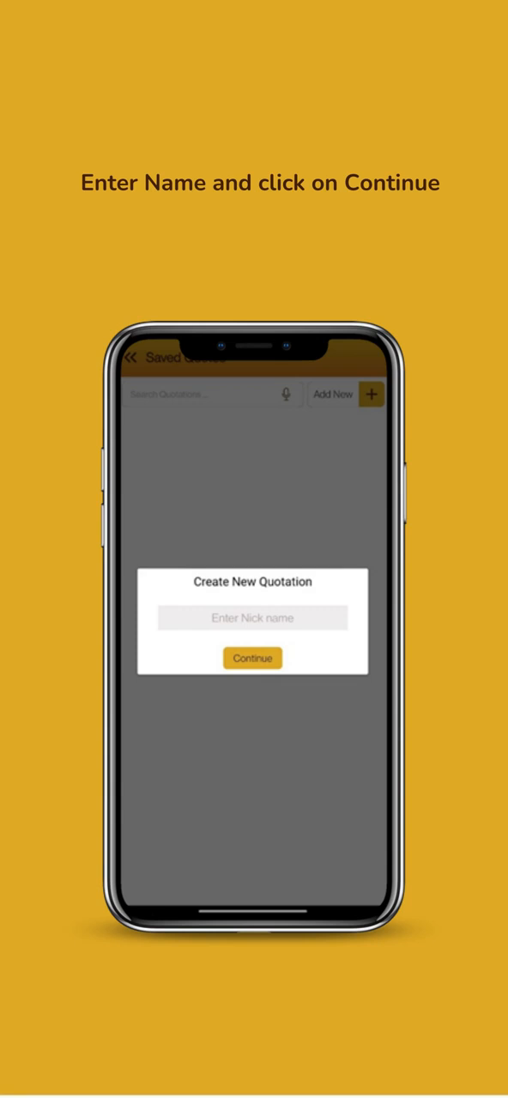
Step: Confirm the nickname to create the new quotation
left_click(252, 659)
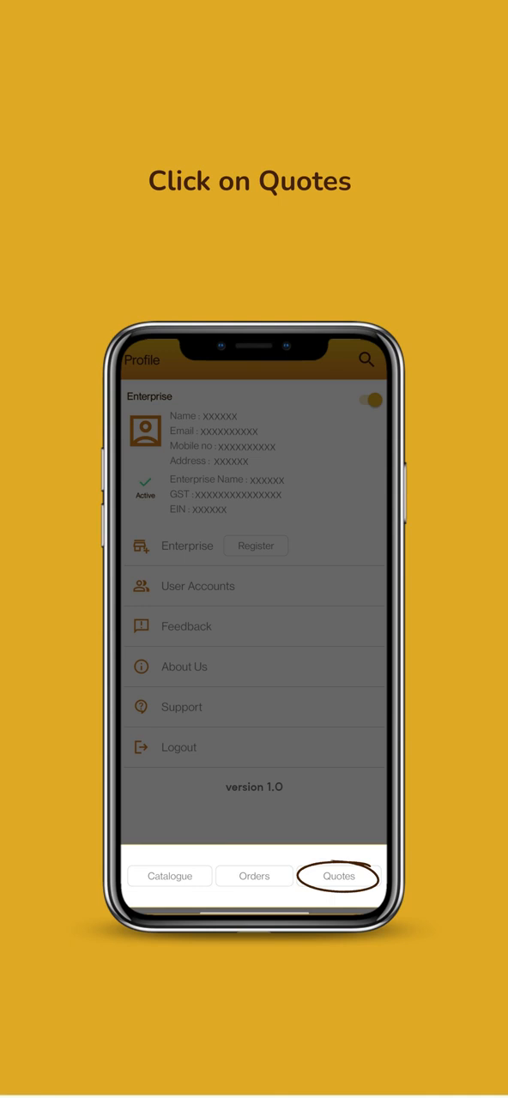
Step: Open the saved quotation 'test' from the Quotes list
left_click(340, 875)
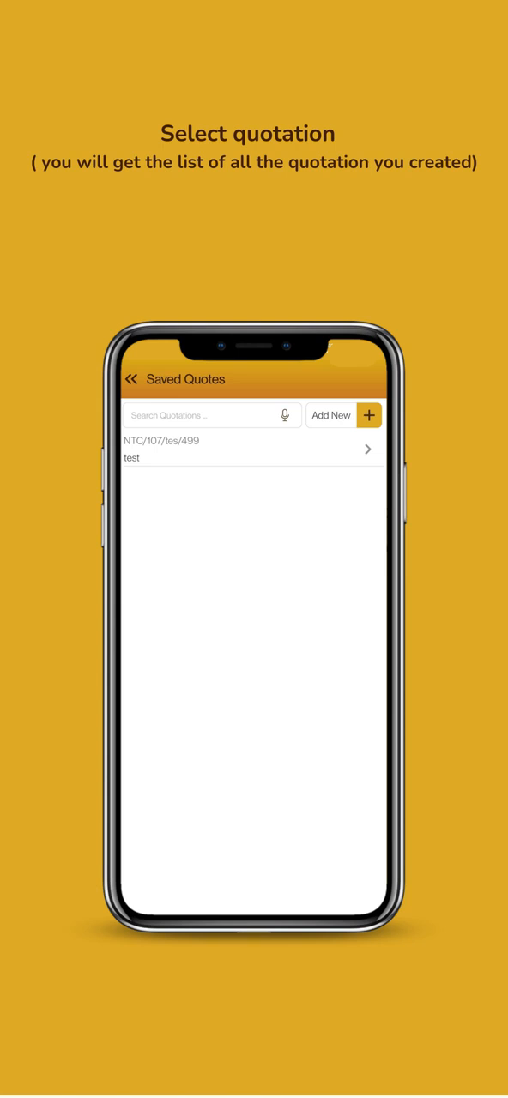
left_click(249, 450)
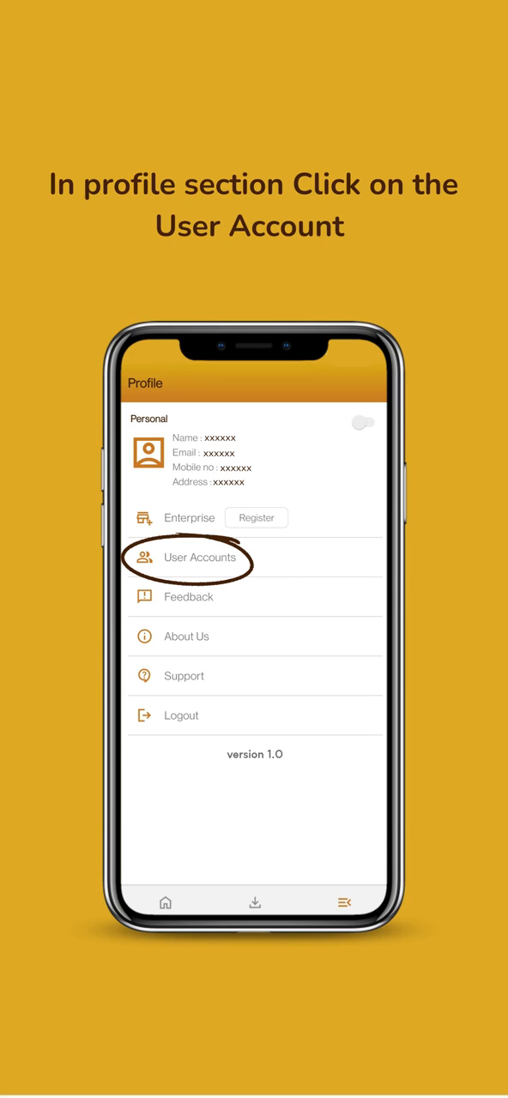
Step: Start adding a new user from the User Accounts list
left_click(199, 557)
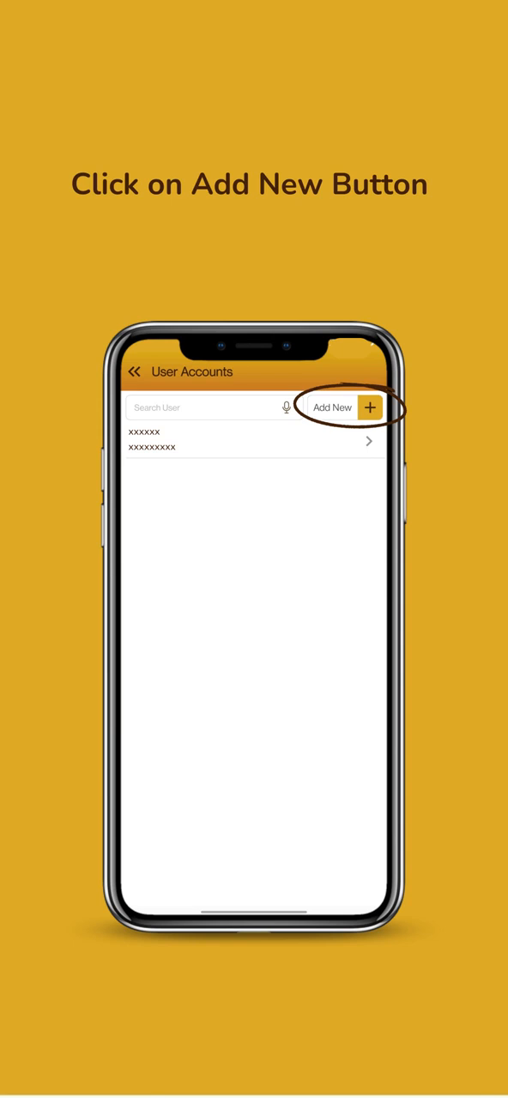
left_click(371, 408)
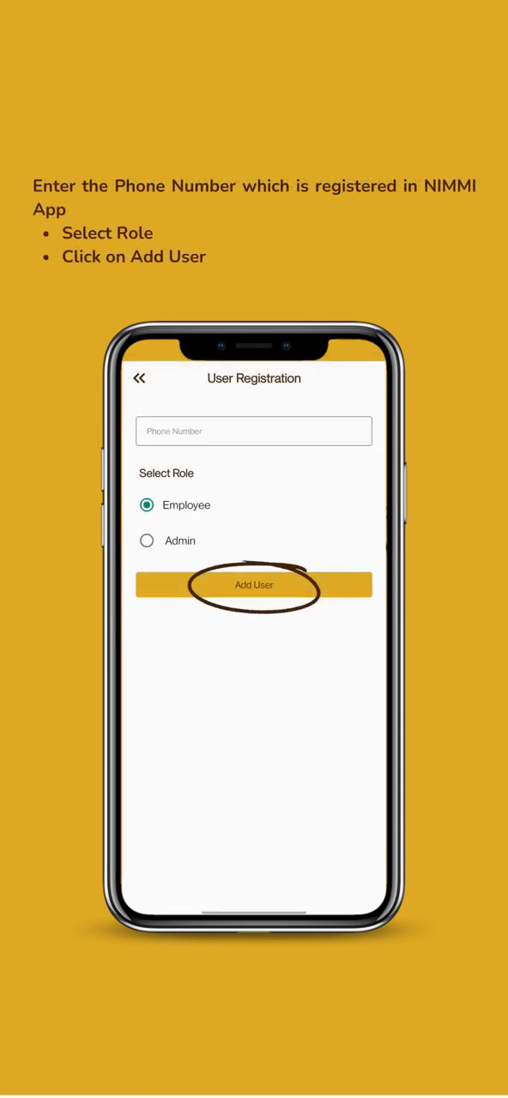